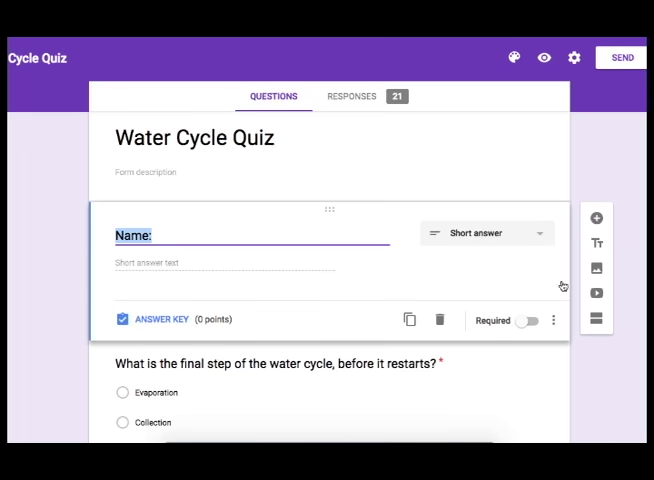
Step: Add a second short-answer question, 'Quiz Code', directly after the Name question
click(596, 218)
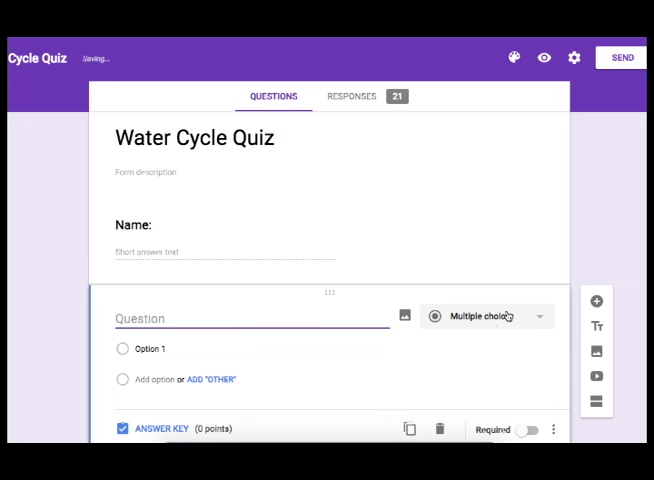
mouse_move(497, 334)
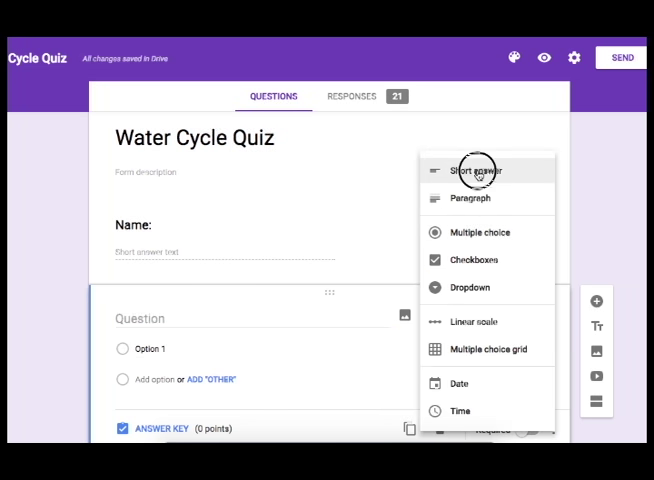
click(478, 170)
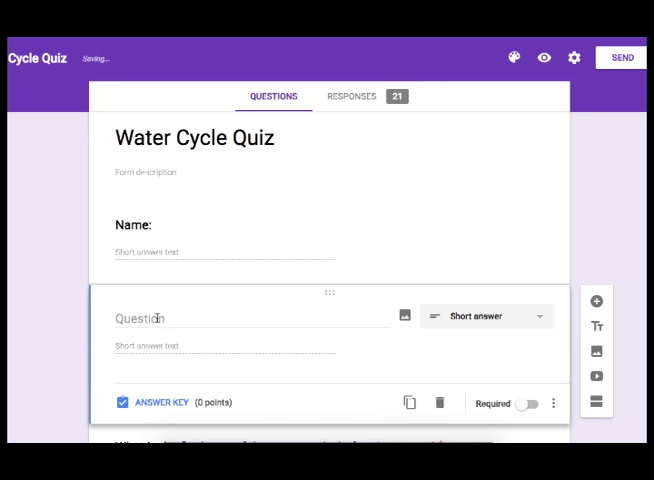
text(Qui)
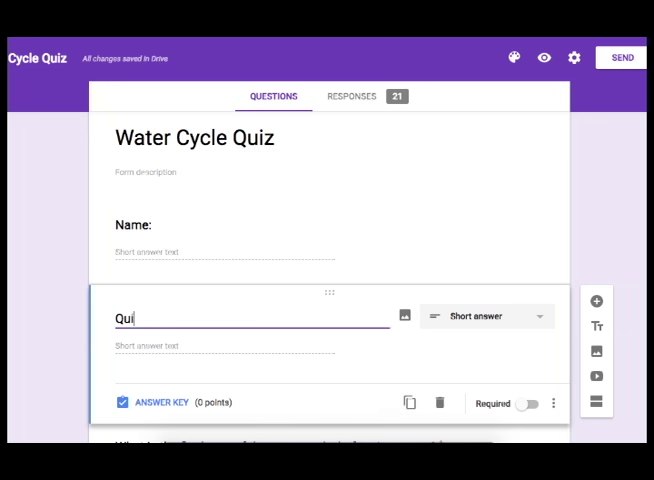
text(z Code)
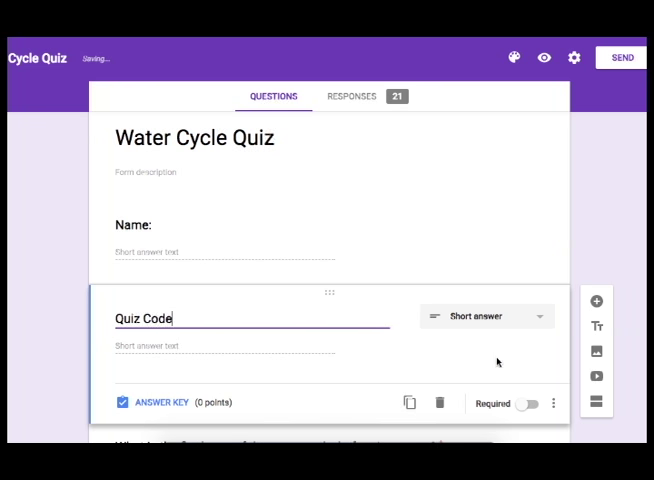
scroll(down, 3)
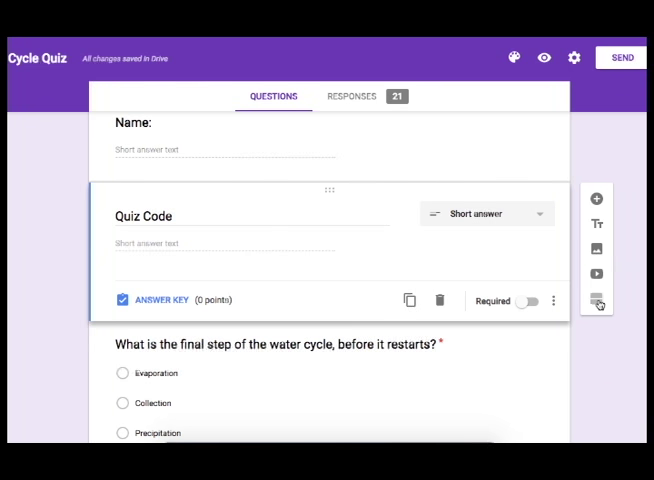
Step: Insert a section break after Quiz Code, leaving Name and Quiz Code in Section 1 of 2
click(596, 304)
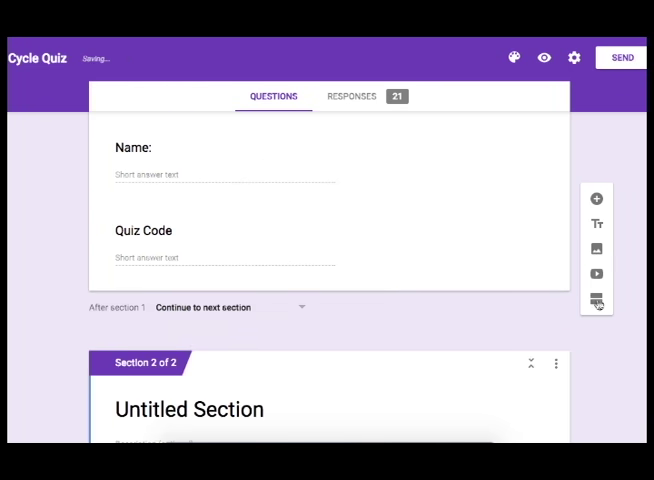
scroll(up, 3)
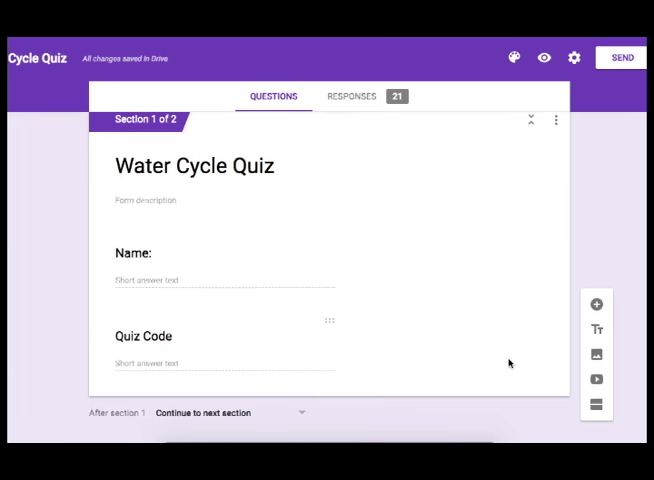
scroll(down, 3)
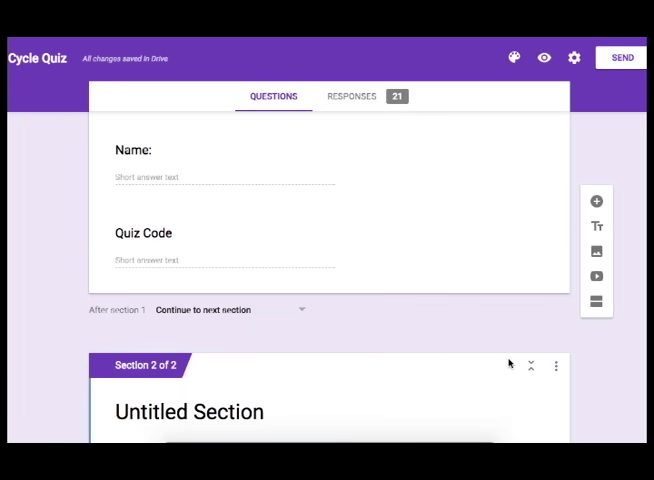
scroll(down, 3)
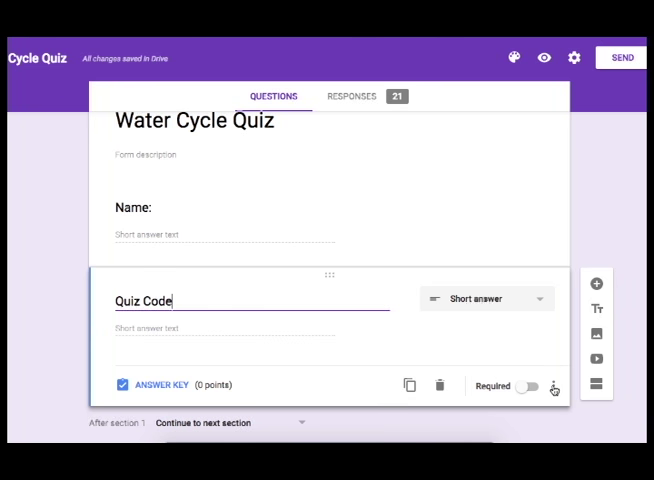
Step: Turn on data validation for Quiz Code using the Text validation type
click(553, 385)
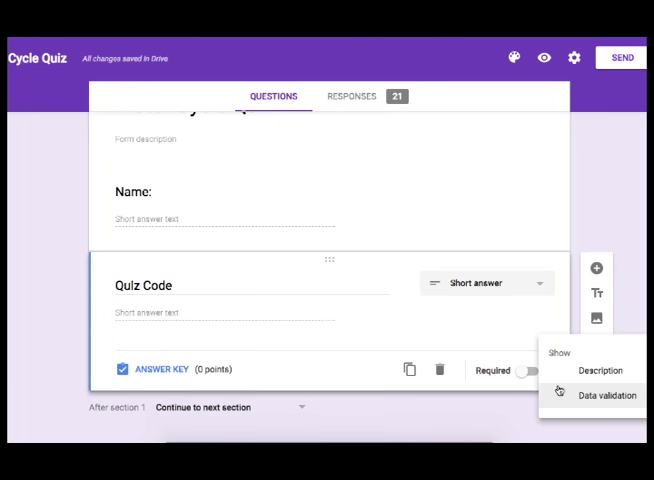
click(607, 395)
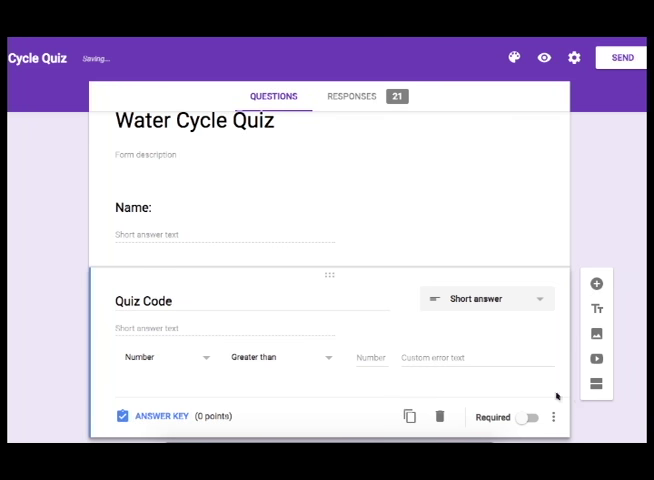
click(165, 357)
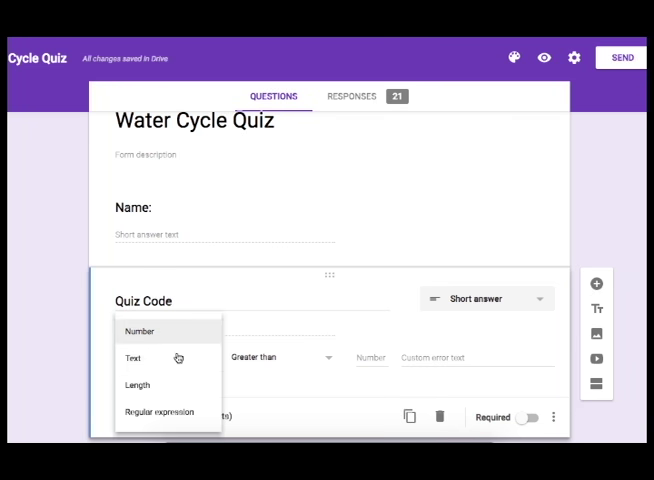
click(137, 357)
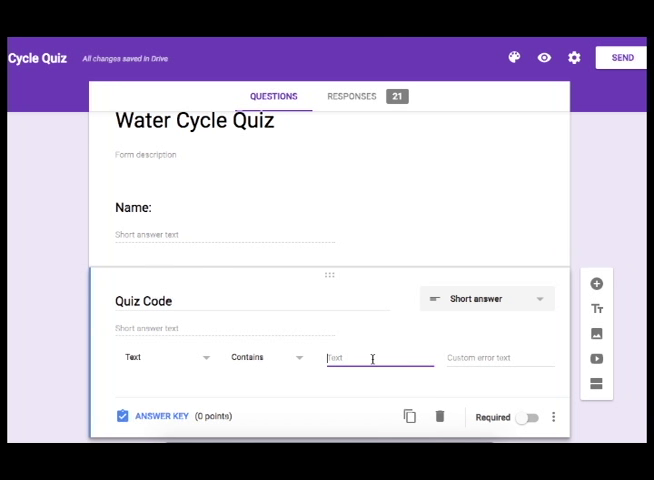
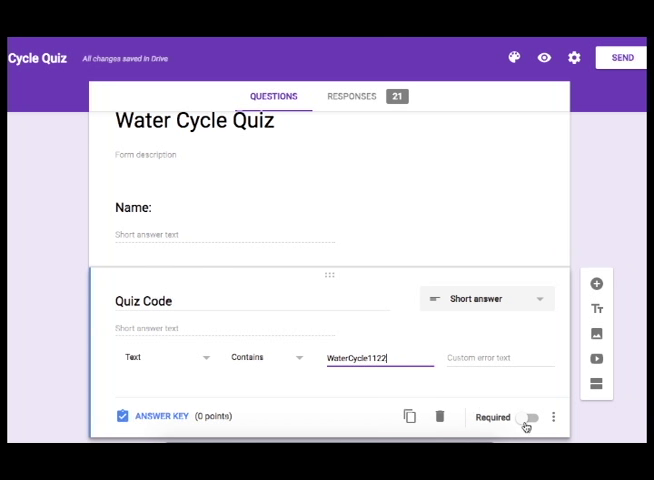
Step: Require Quiz Code answers to contain 'WaterCycle1122' and mark the question required
click(529, 417)
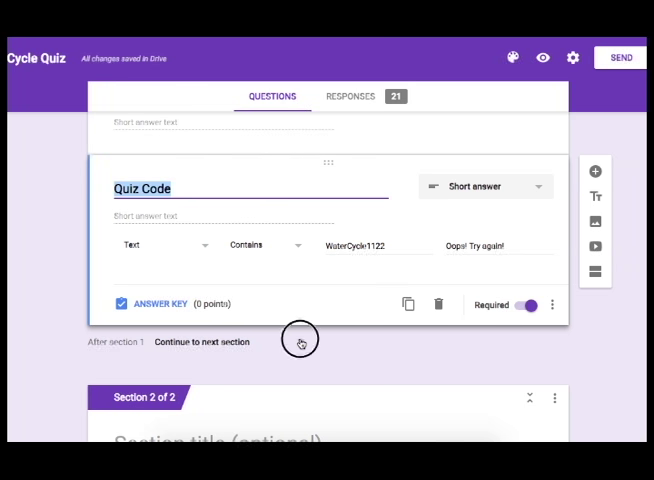
mouse_move(300, 342)
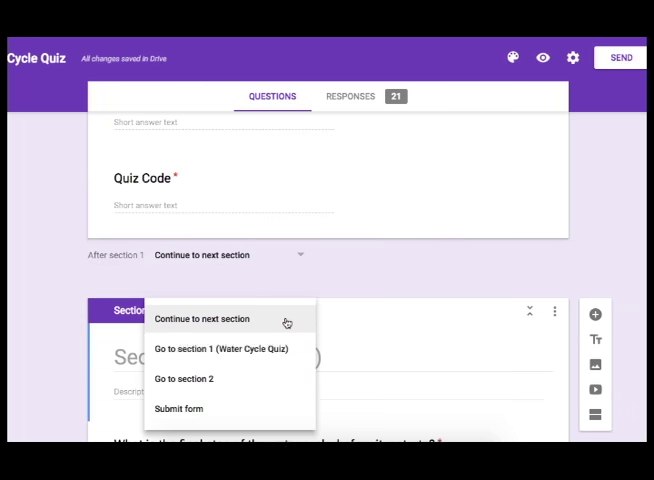
Step: Set section 1 to 'Continue to next section' and open the form preview
click(201, 318)
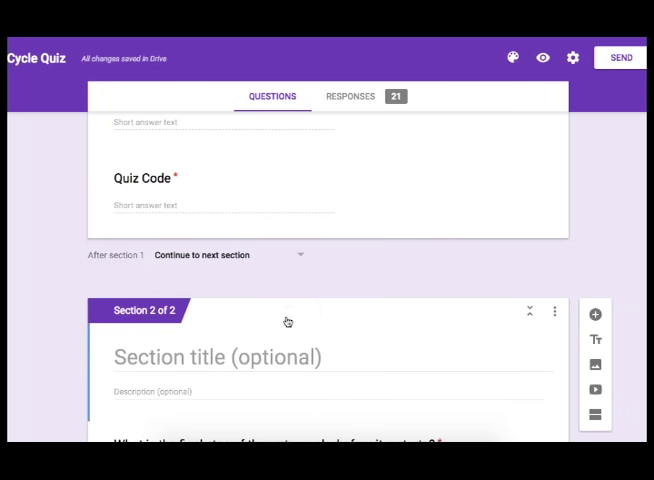
scroll(up, 3)
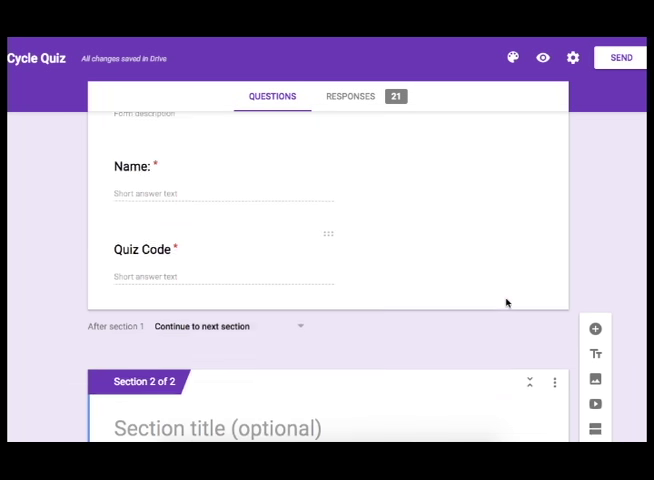
scroll(up, 3)
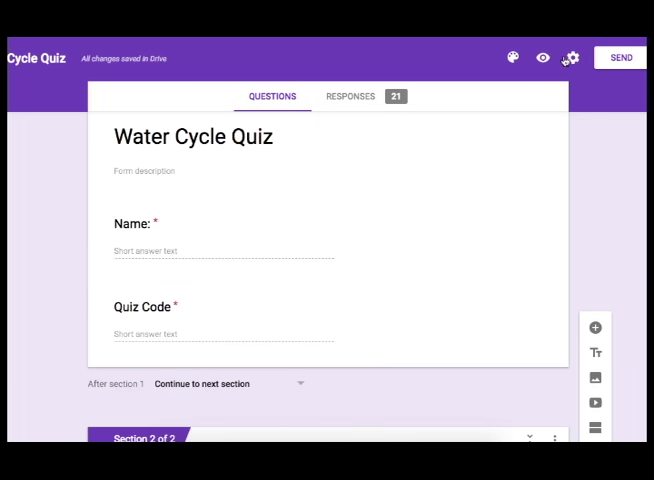
click(542, 57)
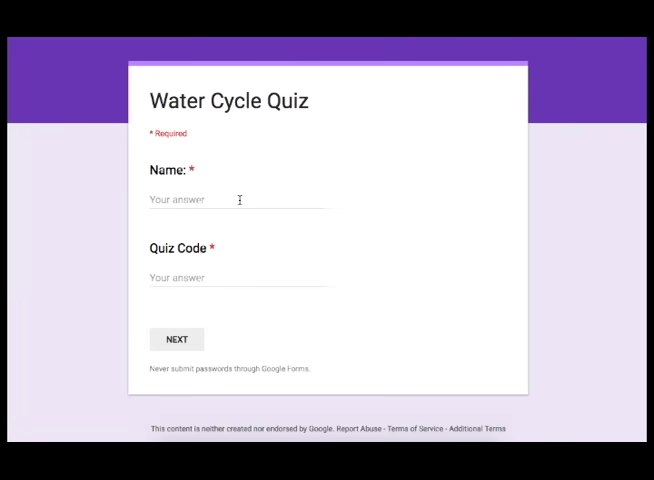
text(Laurah J.)
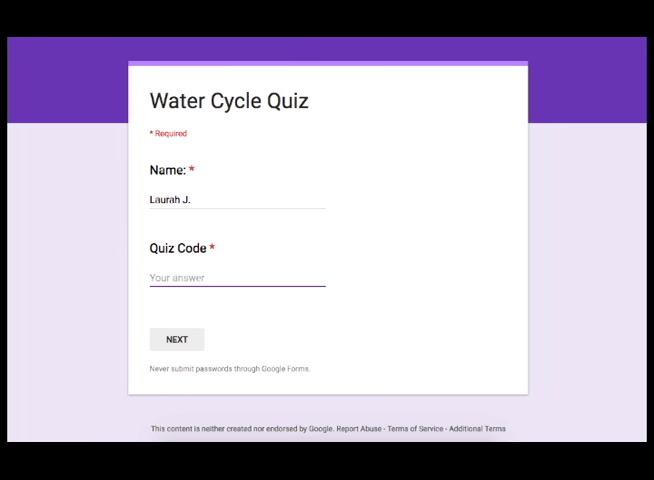
text(Water)
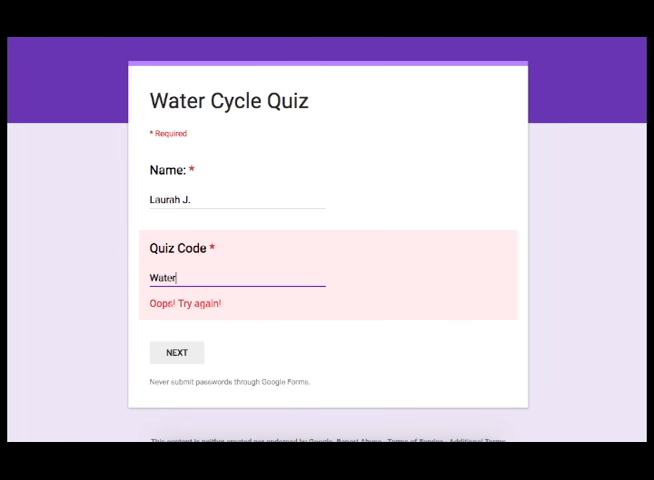
text(Cy)
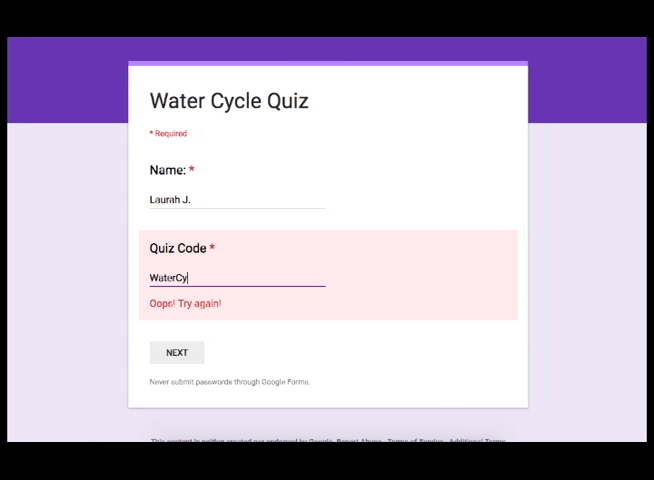
text(cle1022)
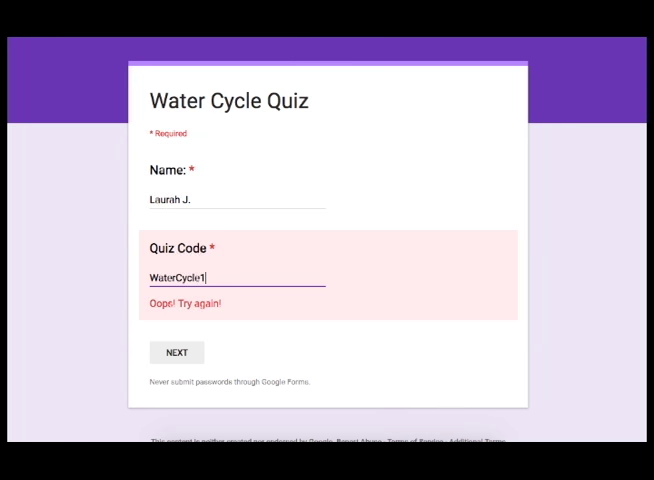
text(22)
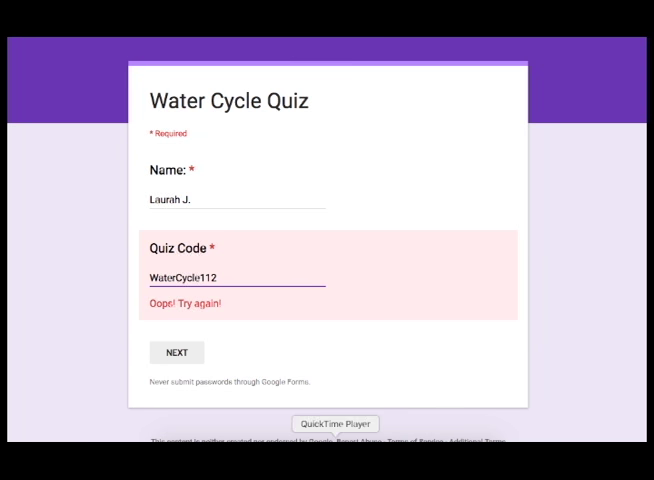
text(2)
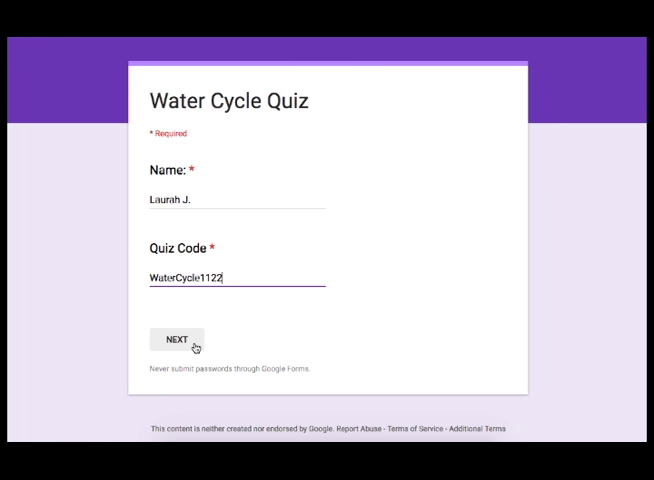
click(176, 339)
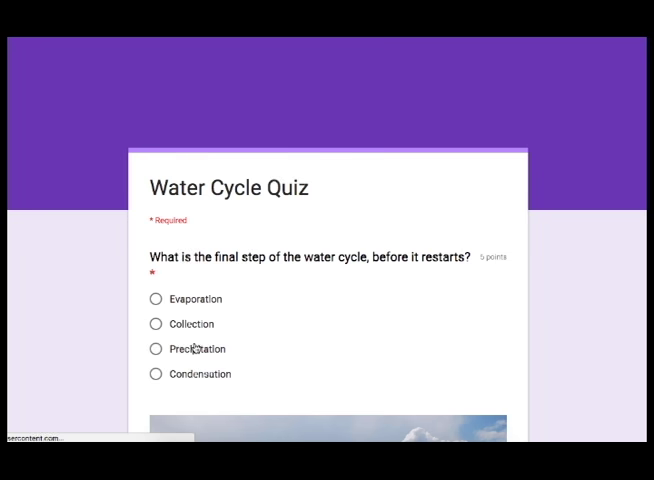